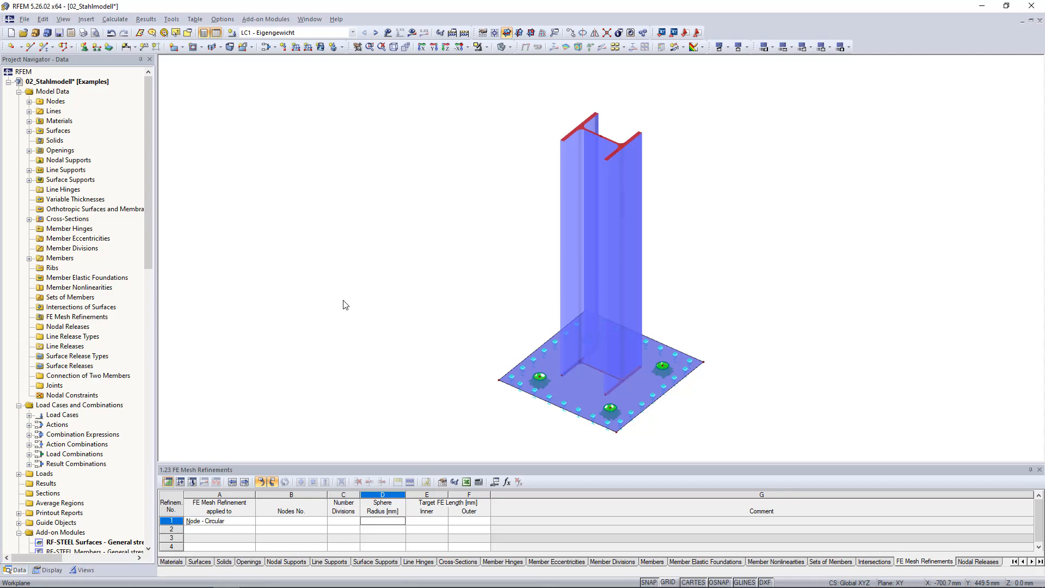
# - Review the model's general data and leave it unchanged
pyautogui.rightClick(66, 81)
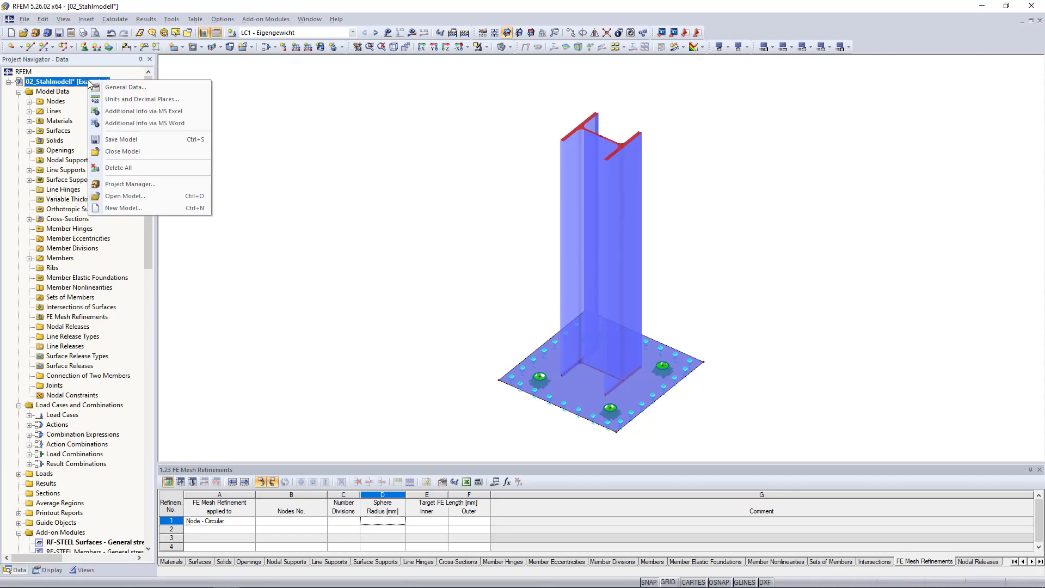
pyautogui.click(124, 87)
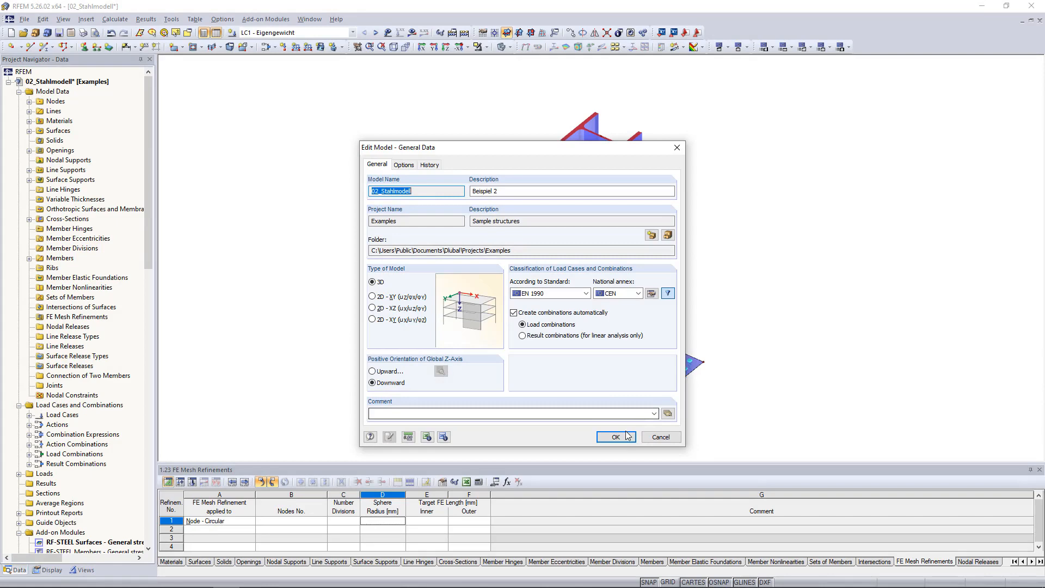
pyautogui.click(614, 437)
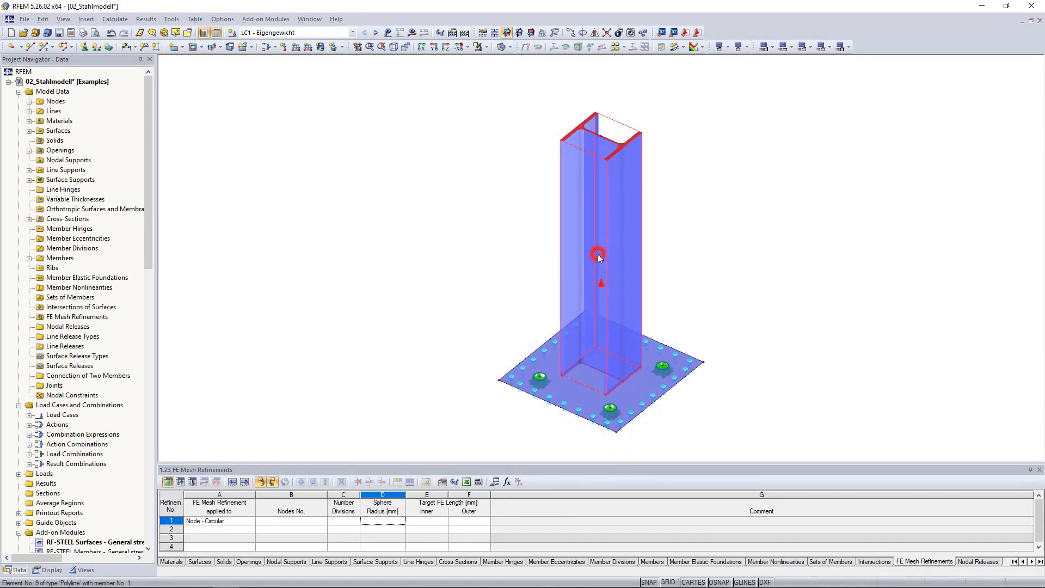
# - Confirm member-to-surface generation settings with a 25 mm surface FE mesh length
pyautogui.click(171, 19)
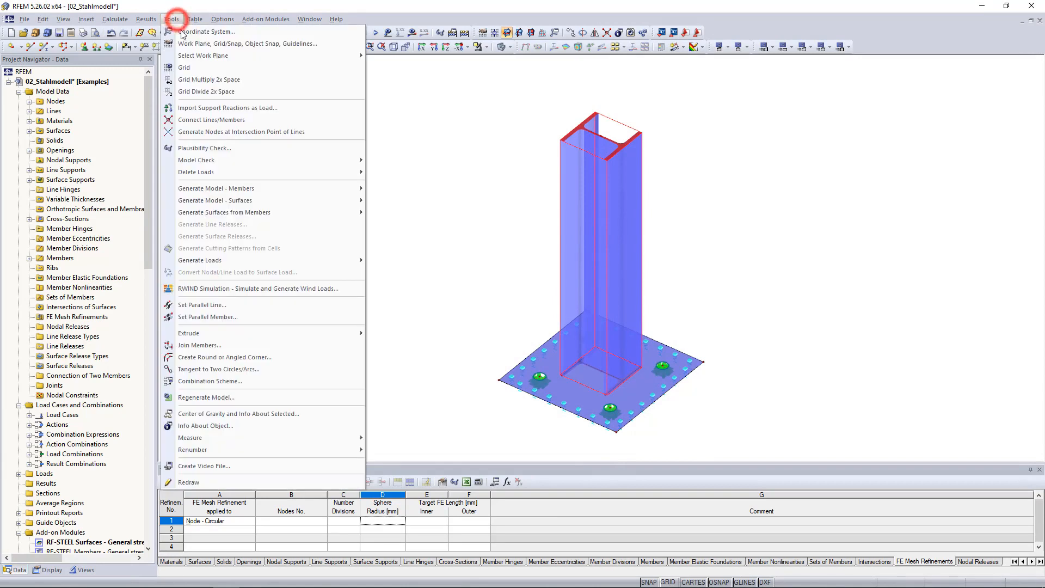
pyautogui.moveTo(224, 212)
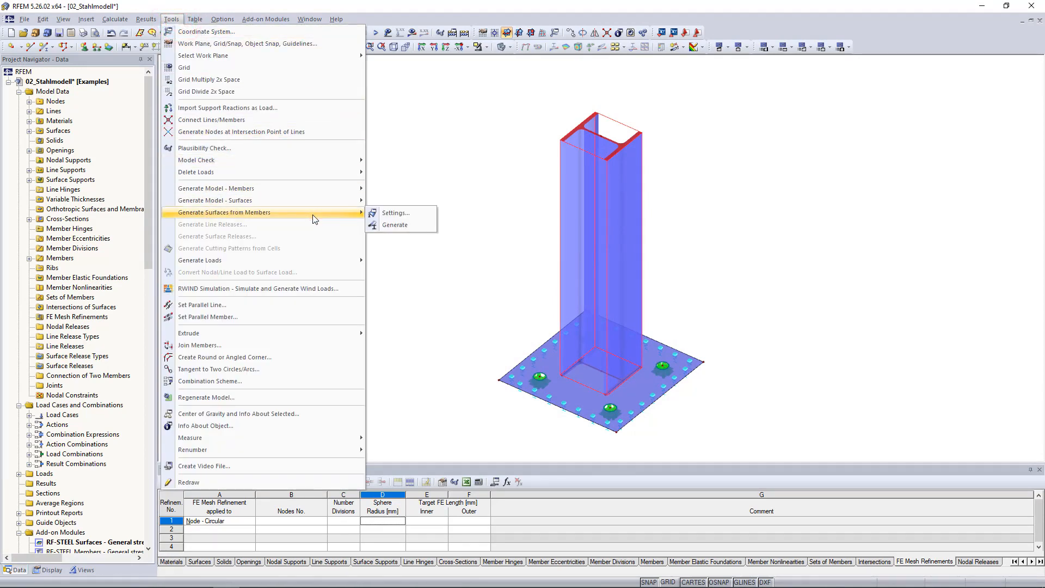
pyautogui.moveTo(396, 212)
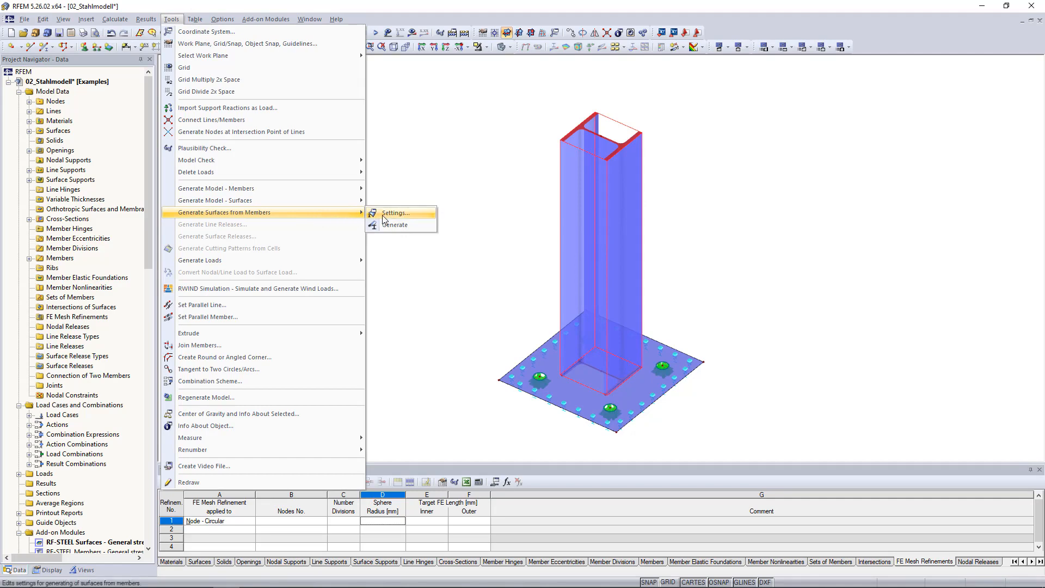
pyautogui.click(395, 212)
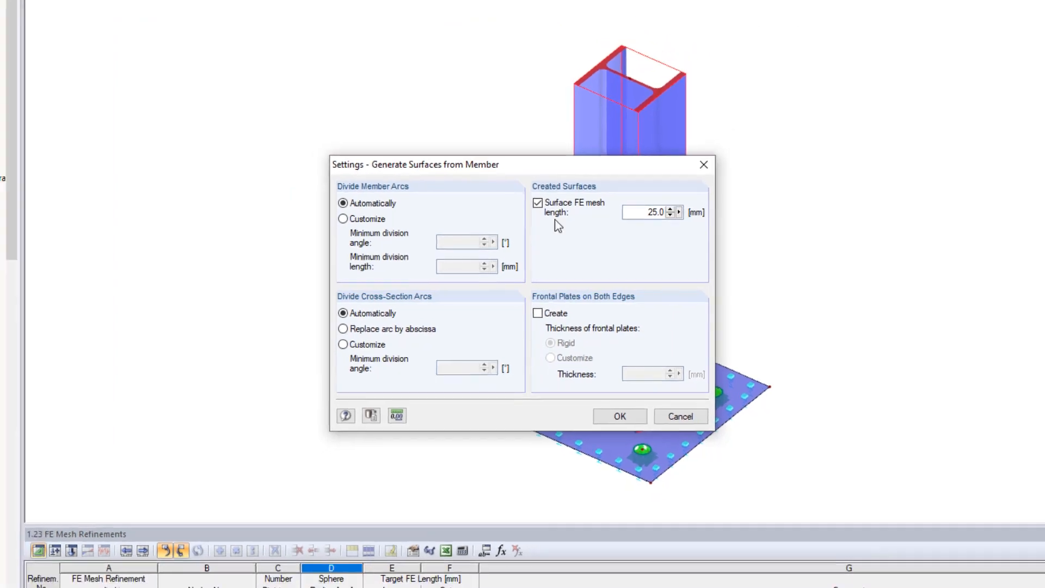
pyautogui.click(618, 416)
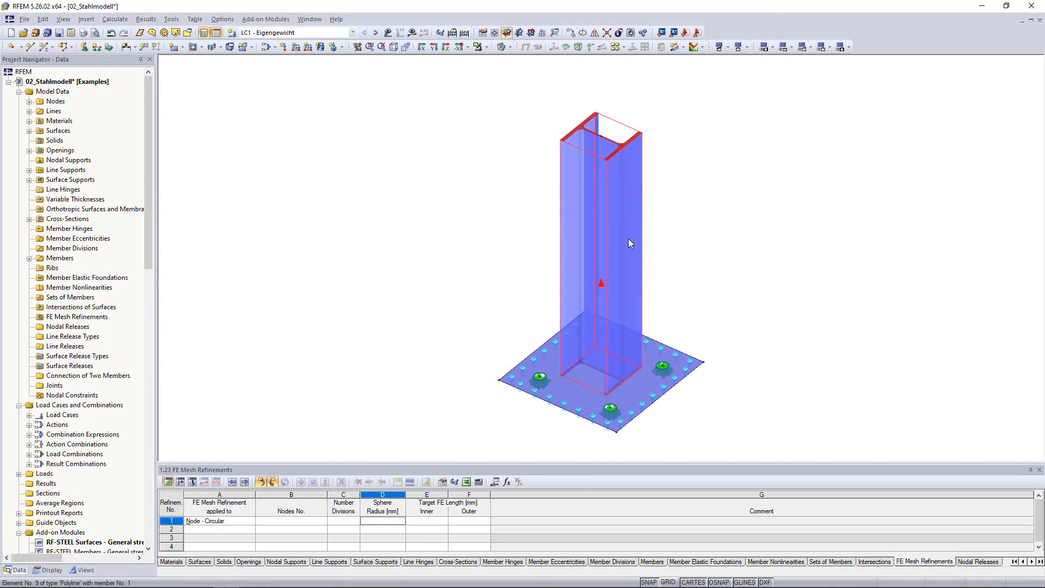
# - Generate flange and web plate surfaces 2–6 from the column member via its context menu
pyautogui.rightClick(631, 243)
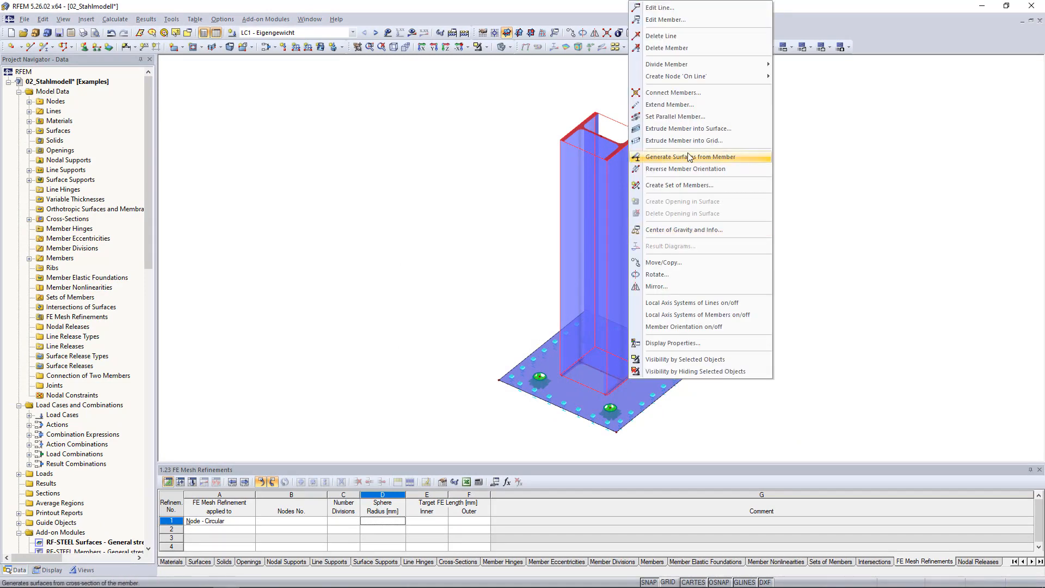
pyautogui.click(690, 156)
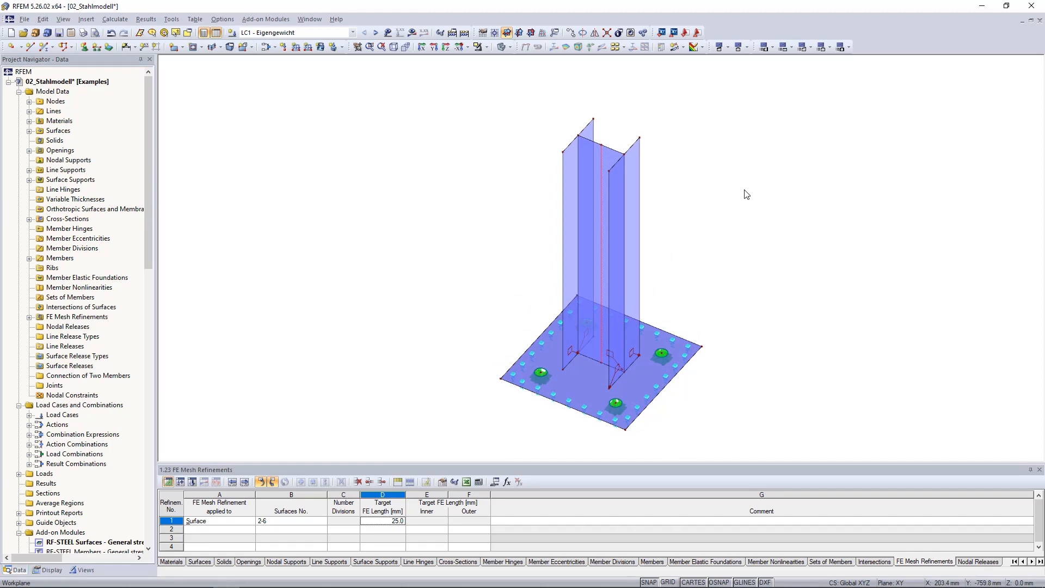
# - Colour graphics by surface thickness (9, 15, 50 mm) and confirm a 15 mm flange surface
pyautogui.click(94, 542)
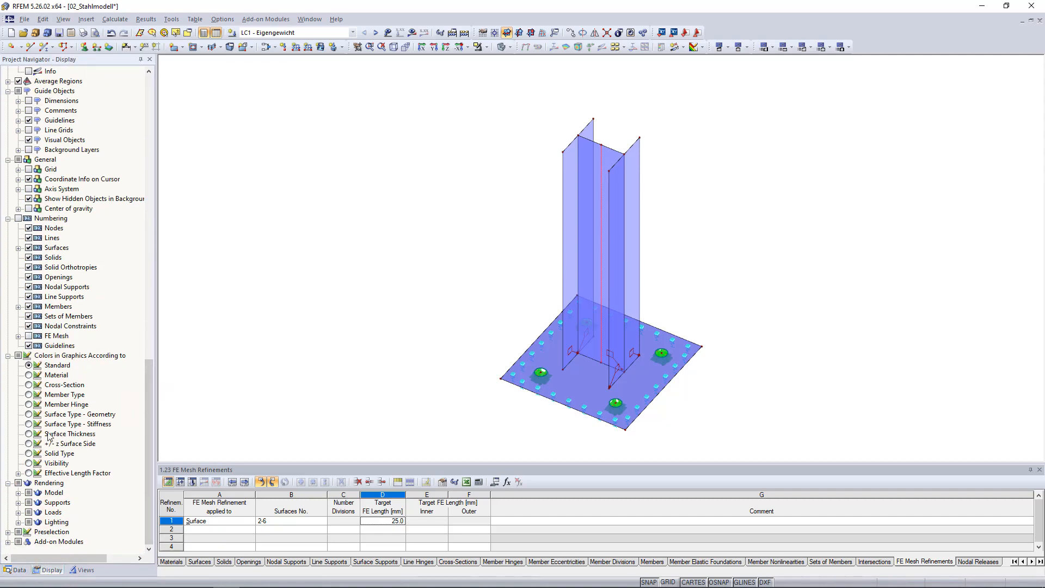
pyautogui.click(29, 433)
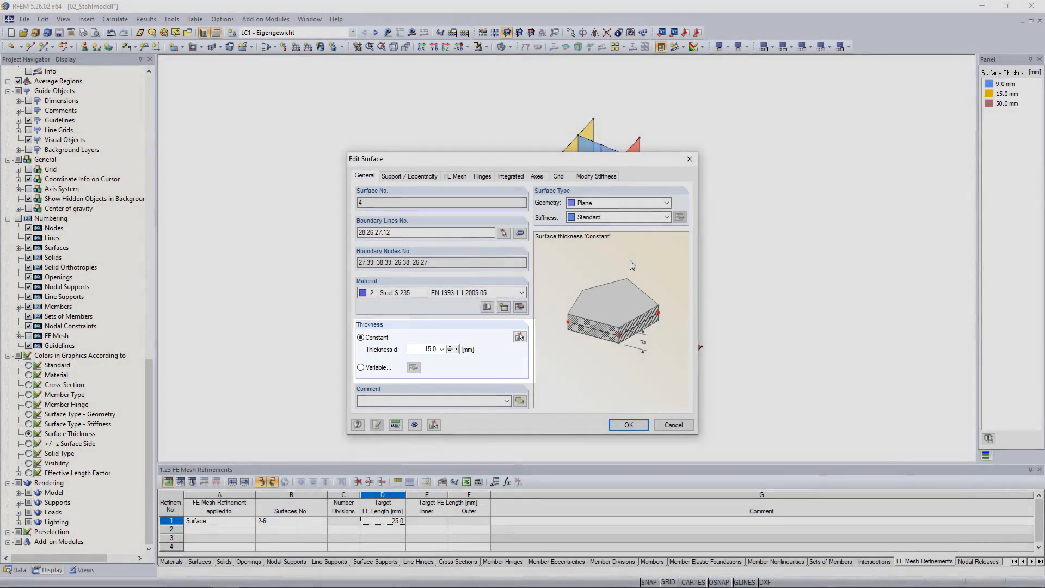
pyautogui.click(627, 424)
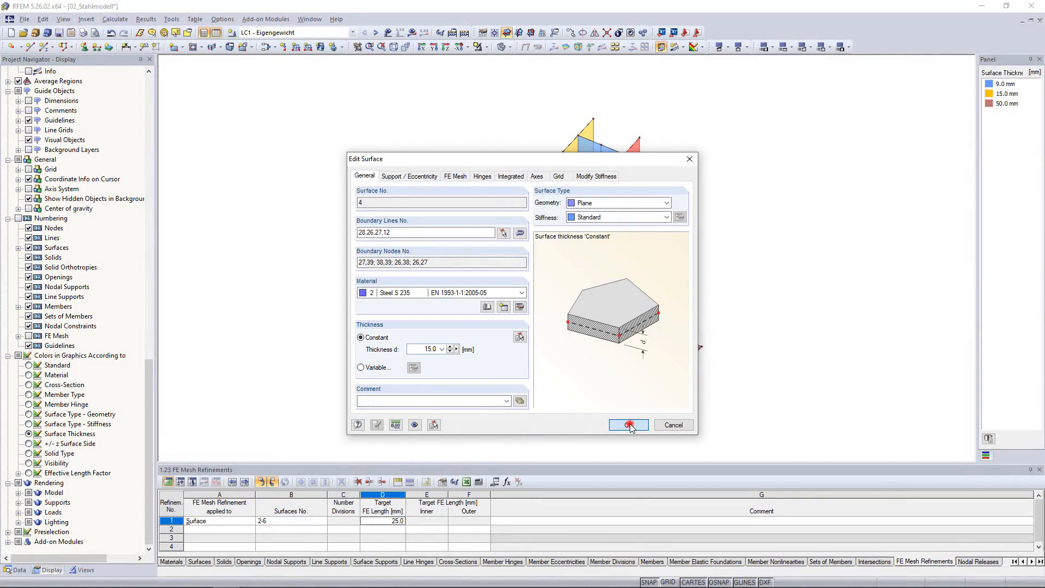
pyautogui.click(627, 424)
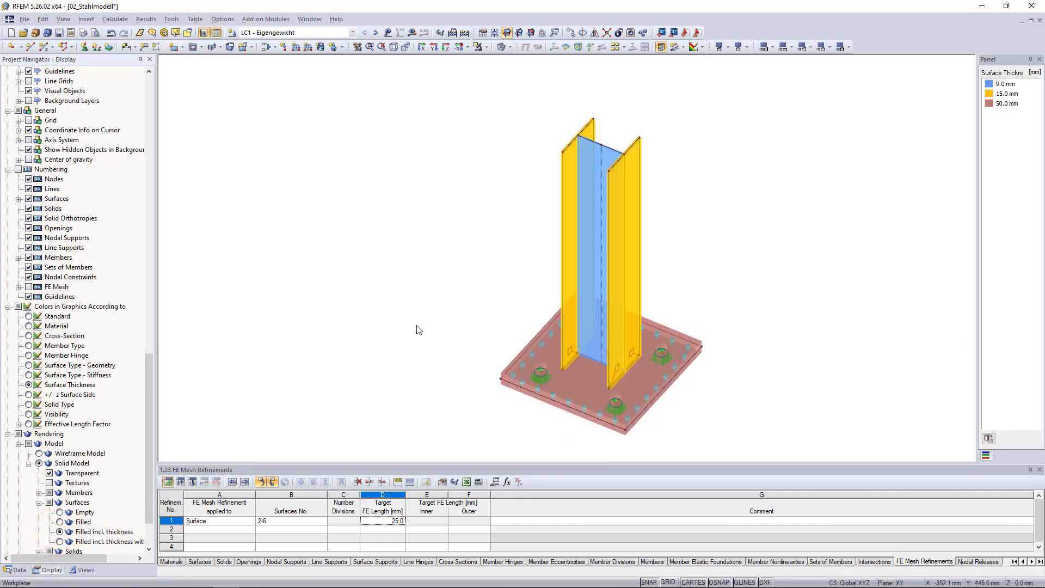
pyautogui.moveTo(415, 326)
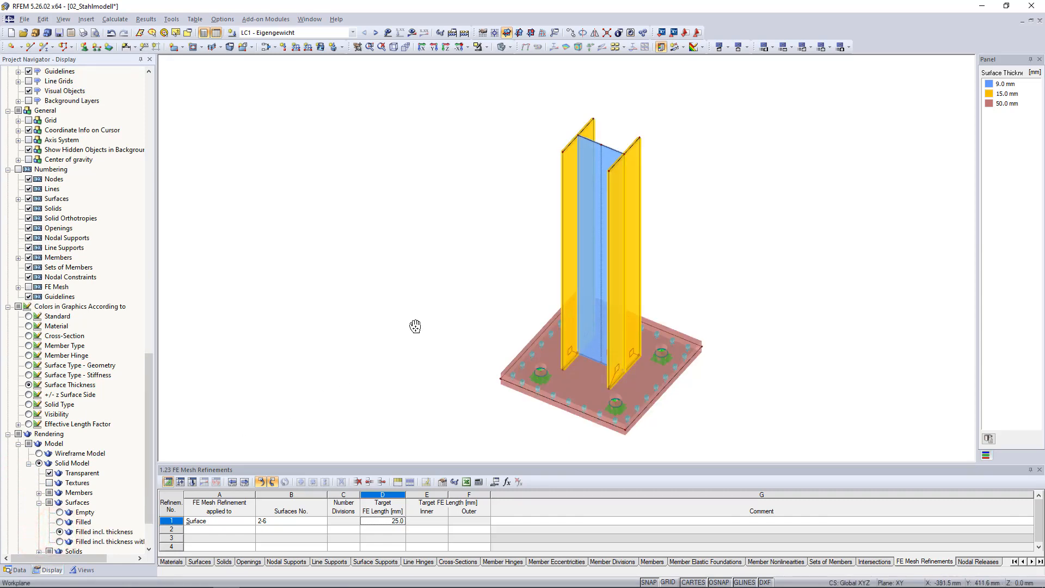